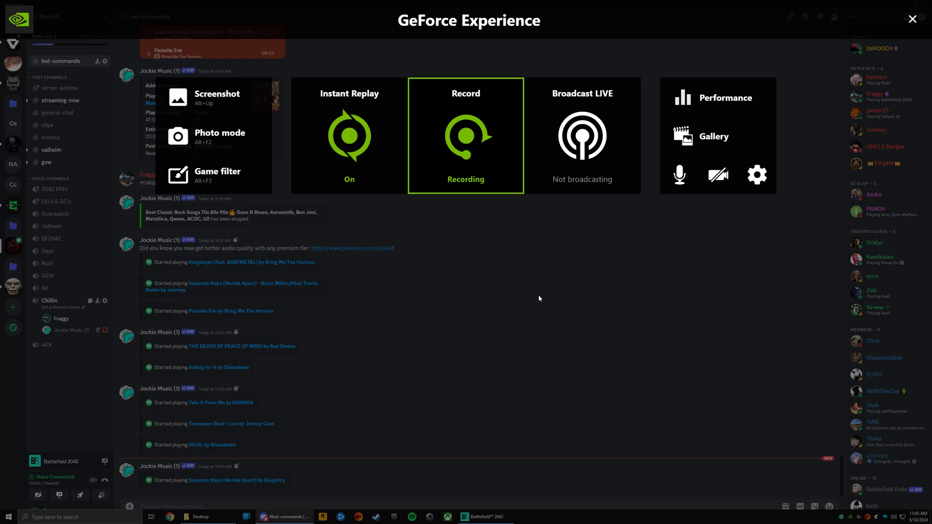
pyautogui.moveTo(757, 174)
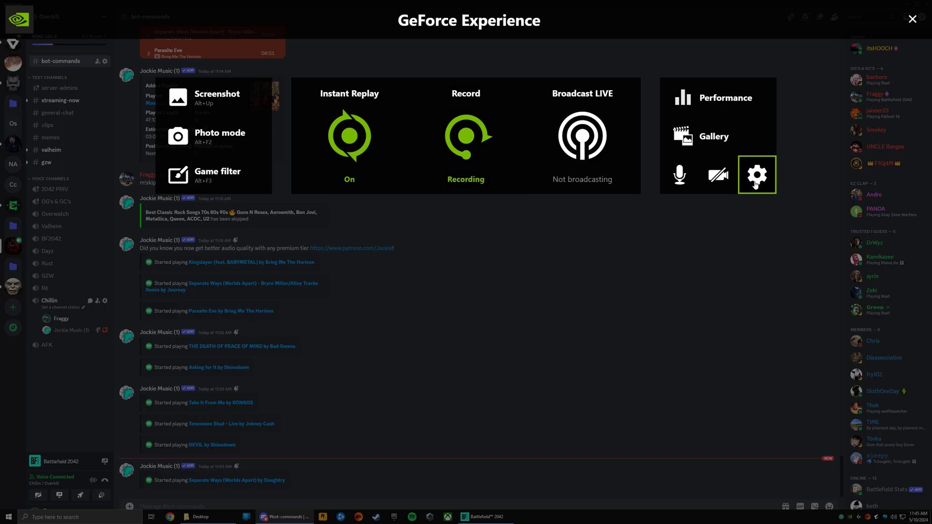
# Glance at the overlay Settings list, return home, and check the microphone icon shows capture On
pyautogui.click(756, 175)
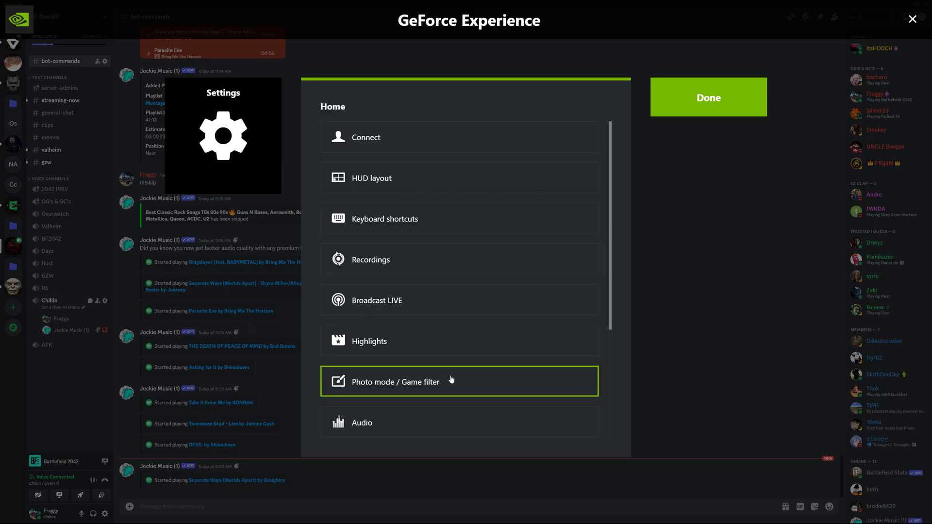
pyautogui.click(361, 422)
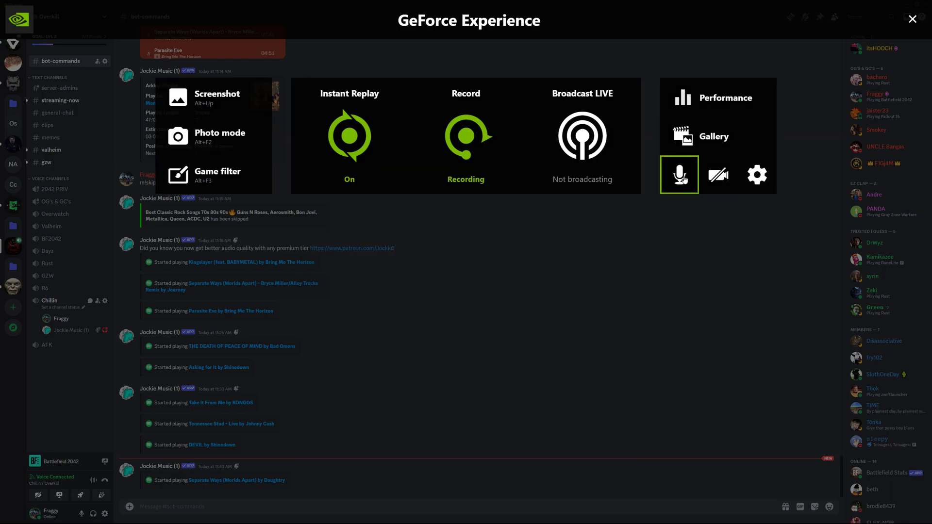
pyautogui.click(679, 175)
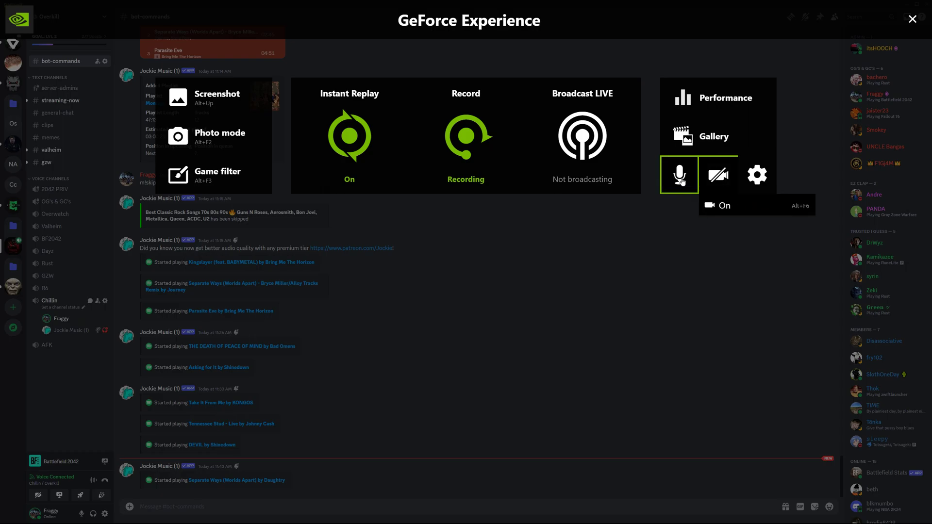
# Set Microphone Source to Headset Microphone (5- Arctis Pro Wireless Chat) and go back to the overlay home
pyautogui.click(679, 174)
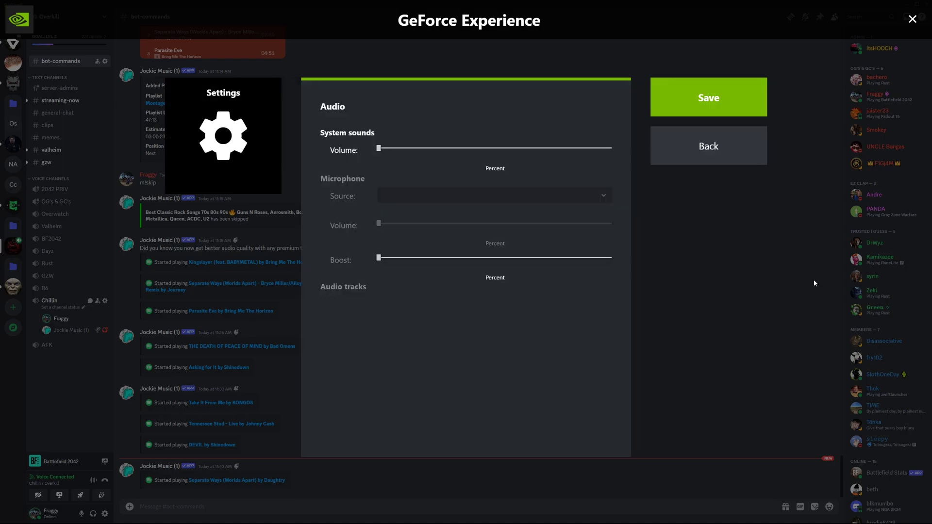
pyautogui.click(493, 195)
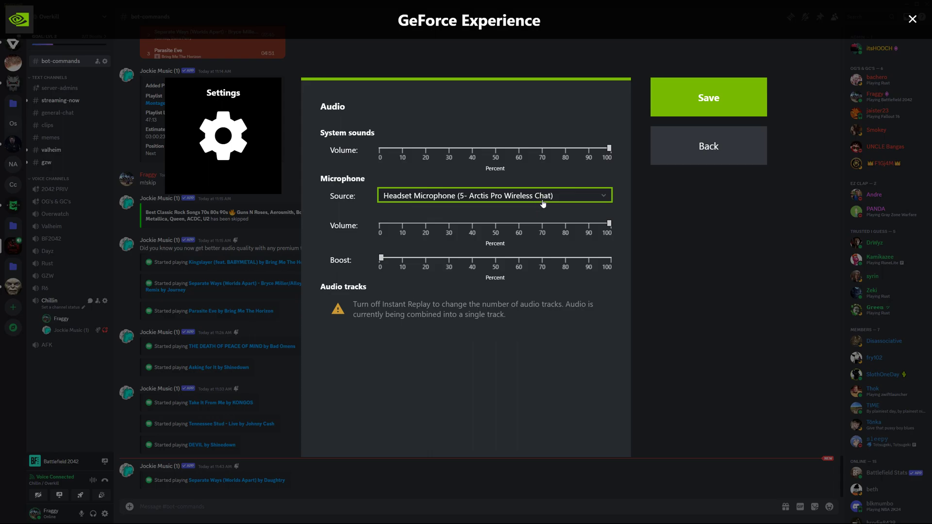
pyautogui.moveTo(476, 199)
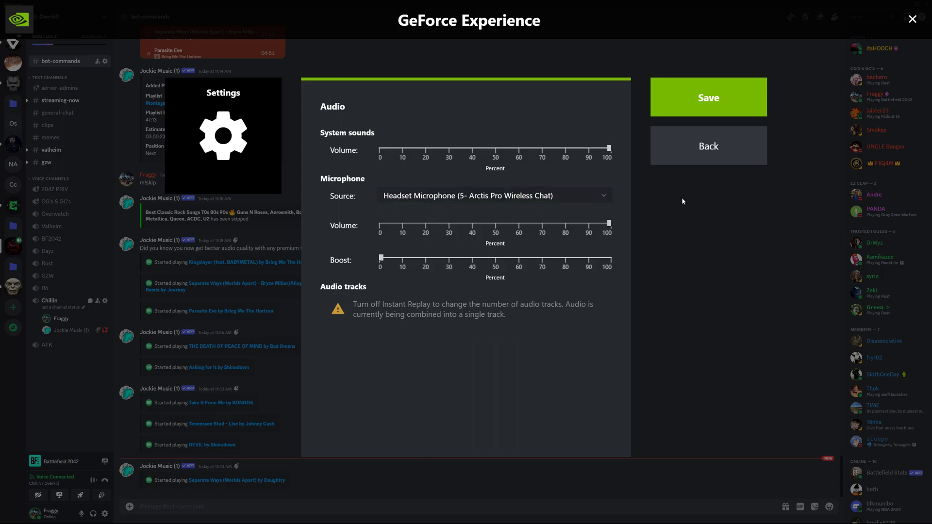
pyautogui.click(707, 145)
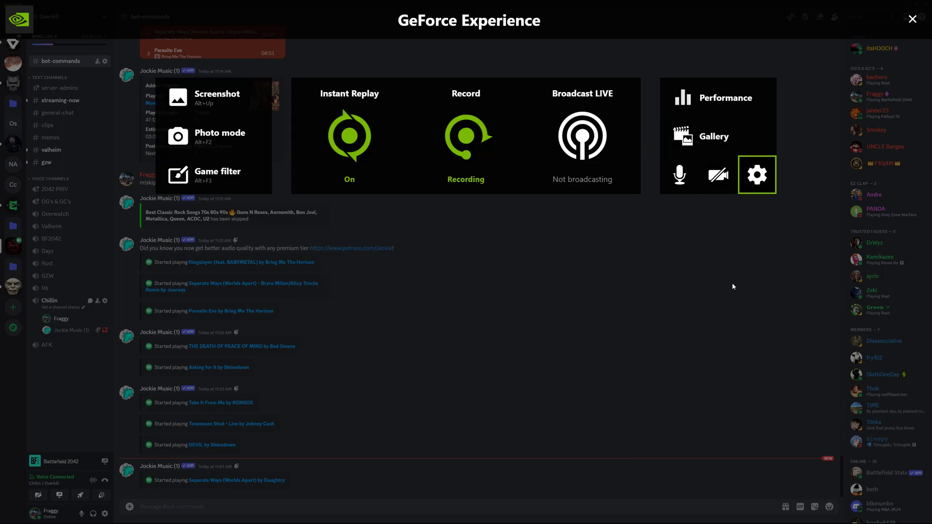
# In Voice & Video, check Input and Output Device are the Arctis Pro Wireless headset, then return to bot-commands
pyautogui.click(913, 20)
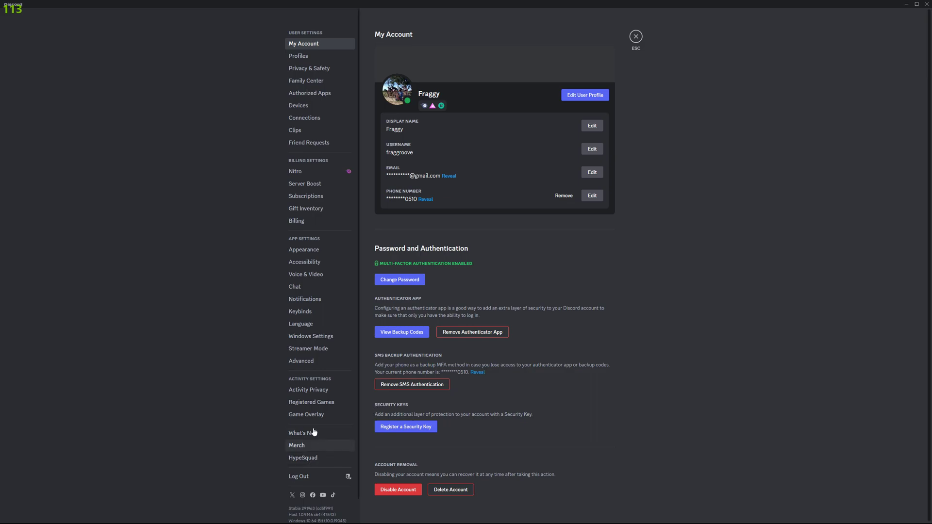
pyautogui.click(306, 274)
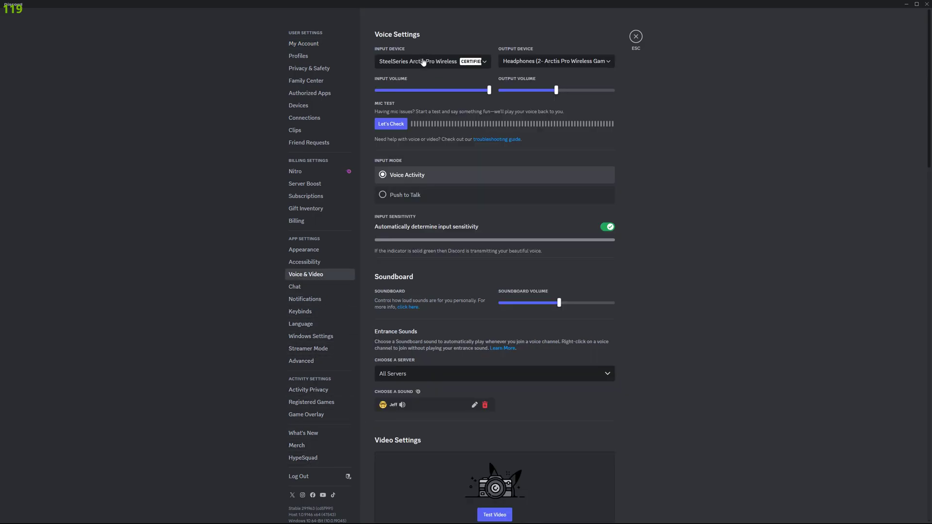
pyautogui.click(431, 61)
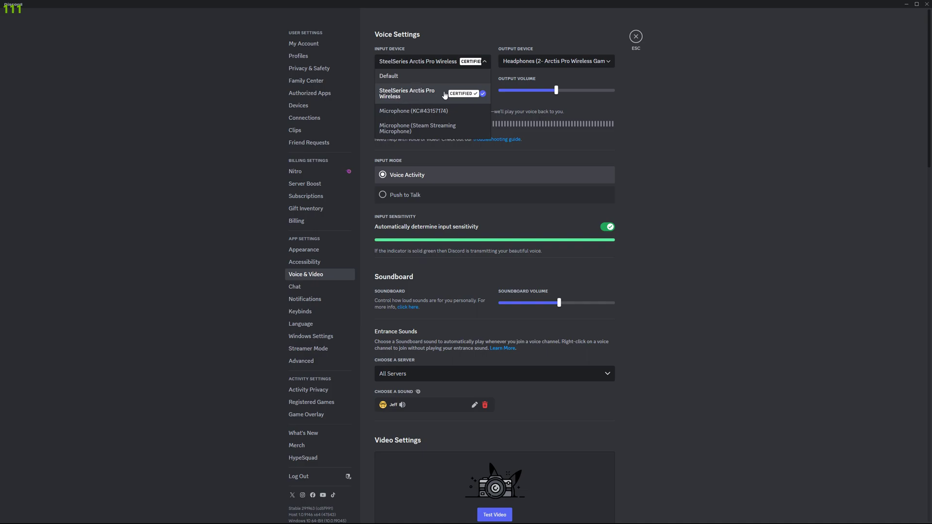
pyautogui.click(555, 60)
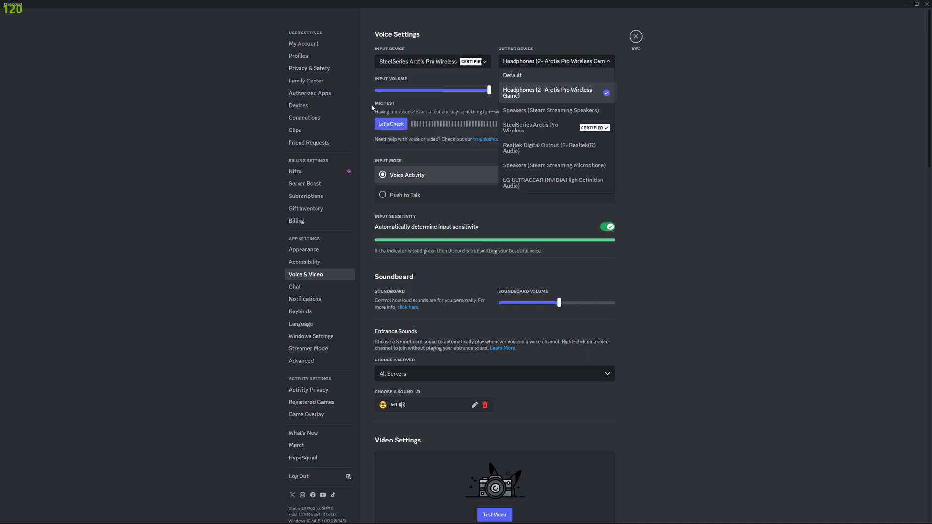
pyautogui.moveTo(556, 76)
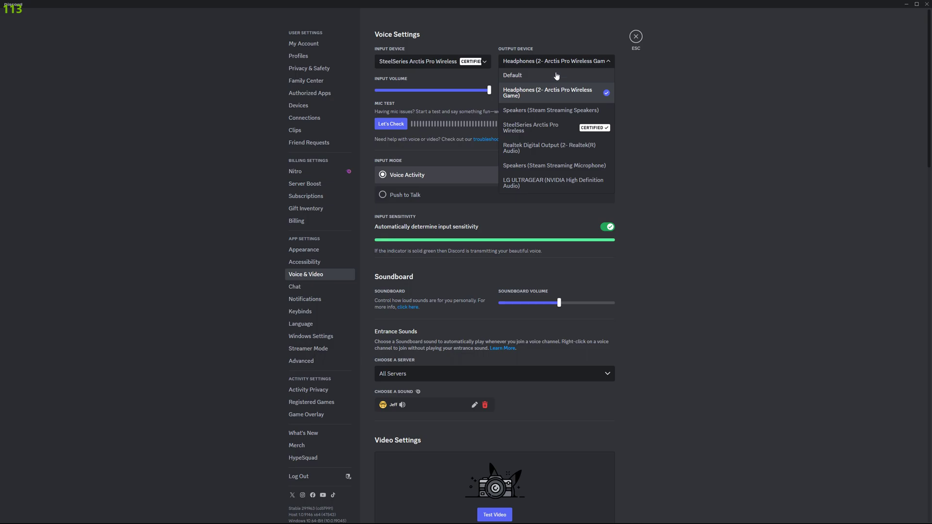
pyautogui.moveTo(623, 70)
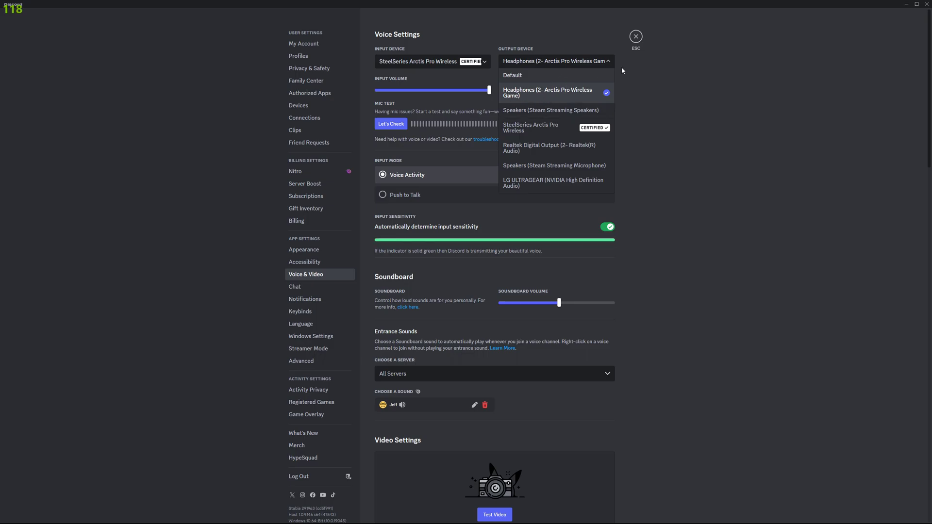
pyautogui.click(635, 36)
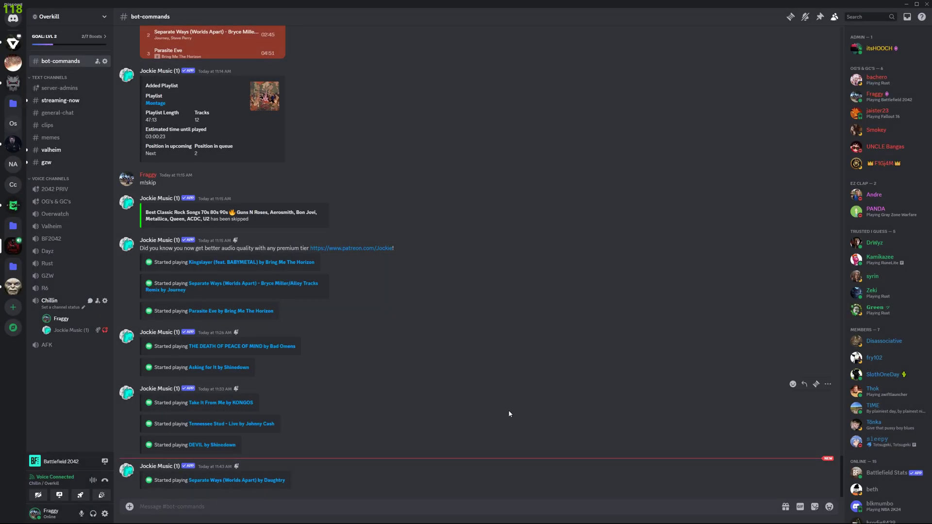
# Confirm the Arctis Pro Wireless Game headphones are the default playback device and close the Sound panel
pyautogui.click(7, 515)
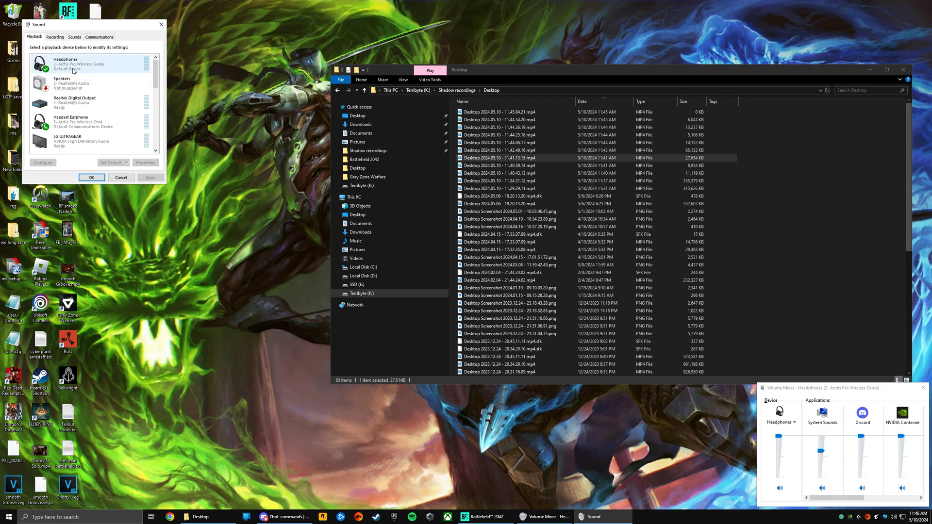
pyautogui.moveTo(80, 70)
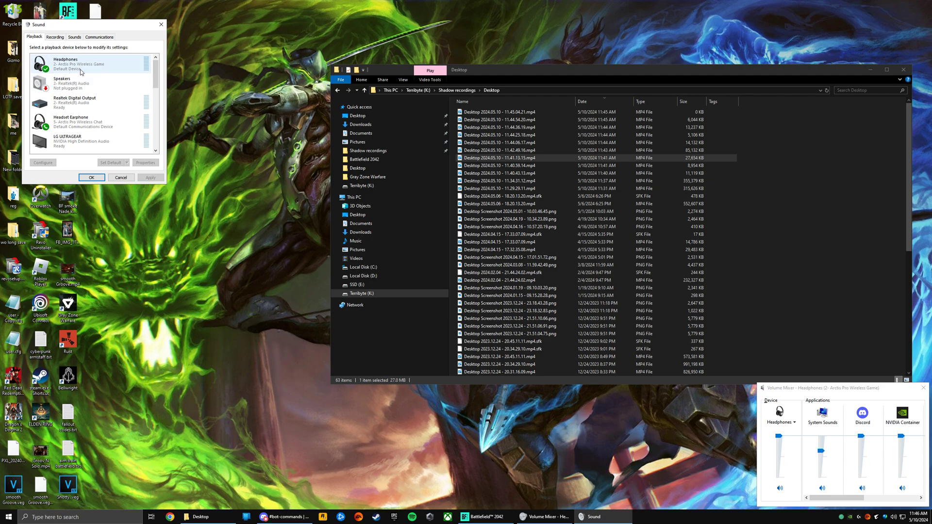
pyautogui.click(90, 121)
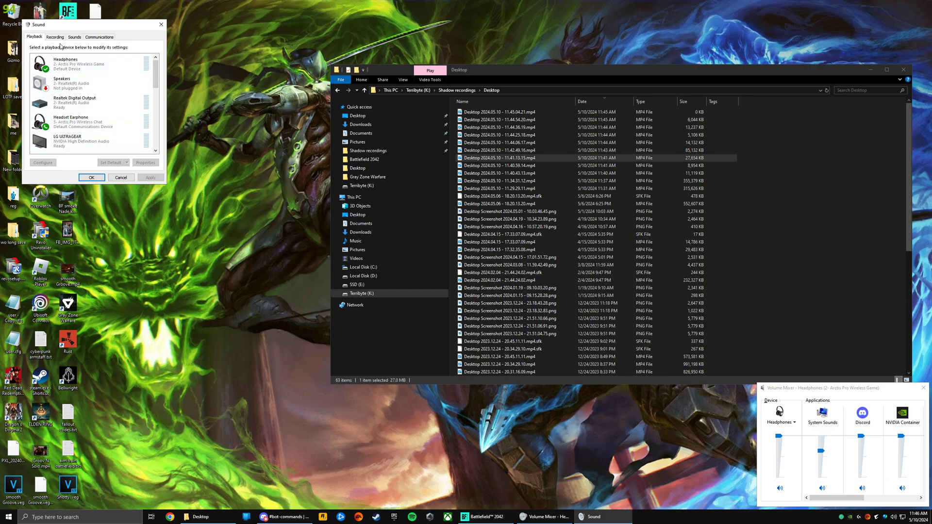
pyautogui.click(54, 37)
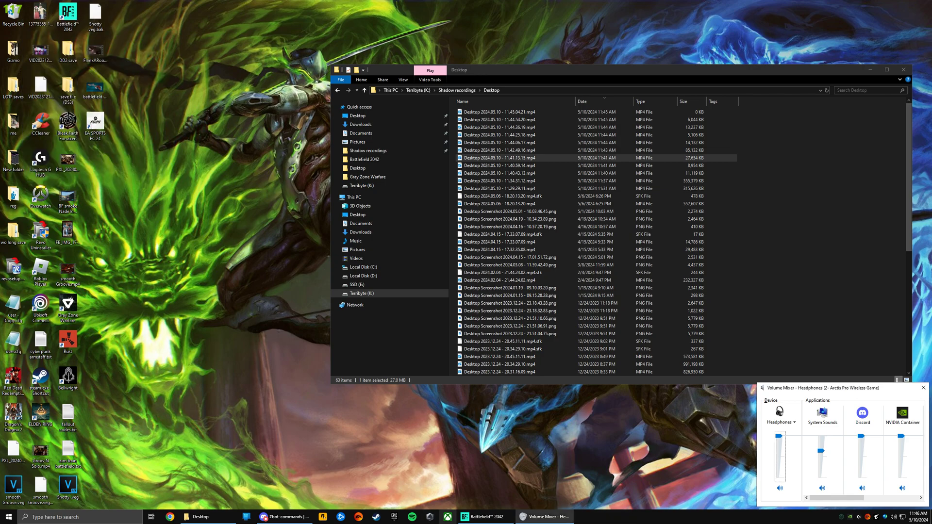
pyautogui.moveTo(658, 480)
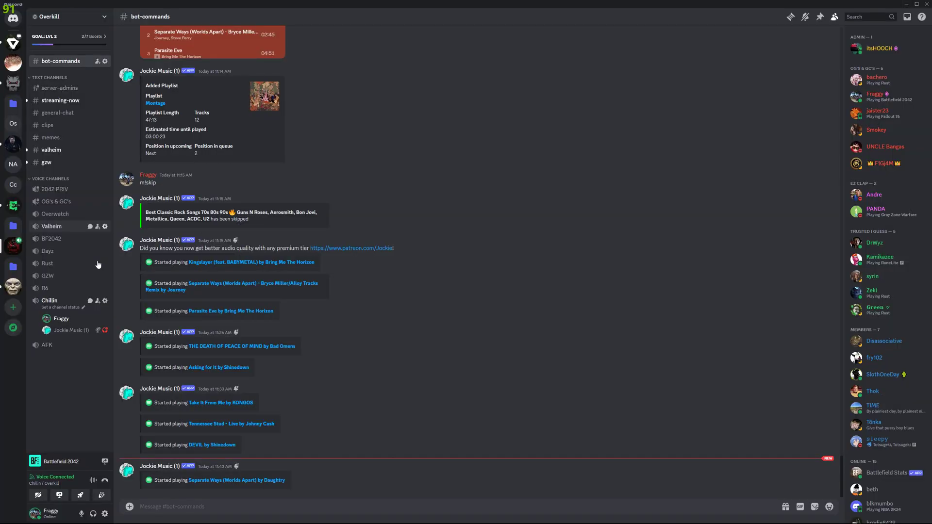
pyautogui.rightClick(70, 330)
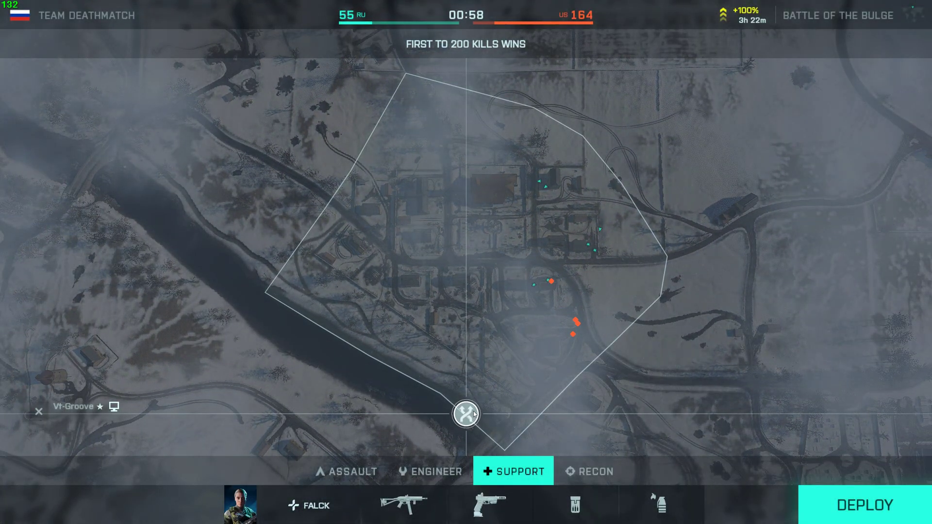
# Deploy into the Team Deathmatch round so live gameplay is running
pyautogui.click(864, 505)
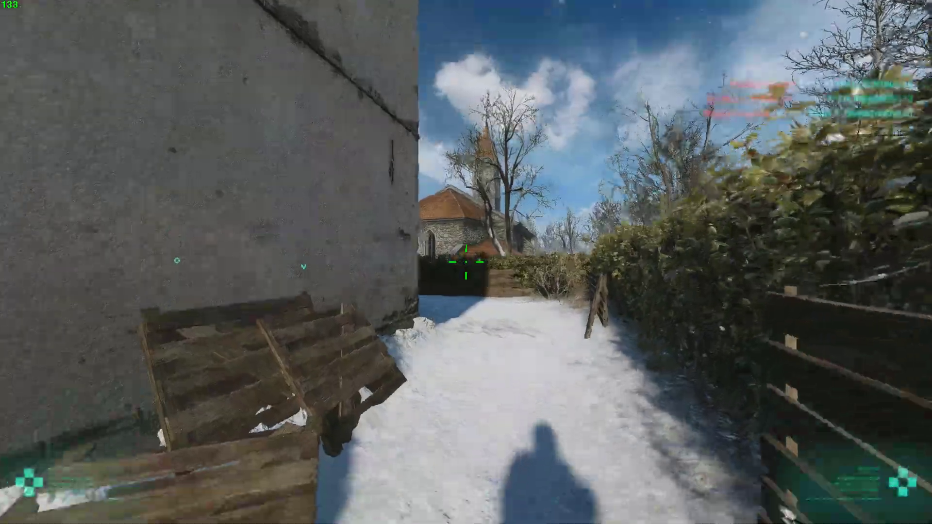